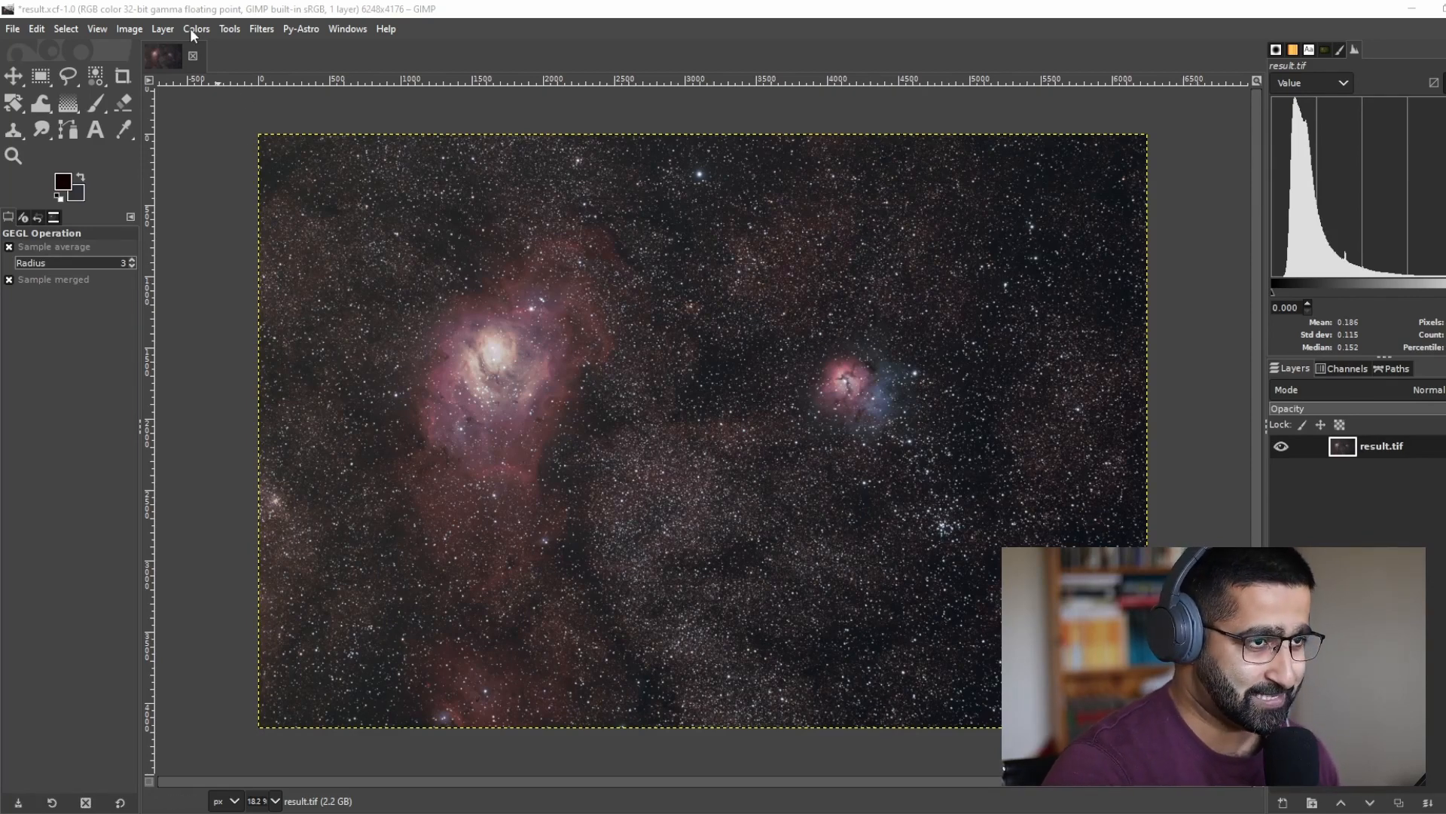
Open Colors > Saturation for the nebula photograph
{"action": "left_click", "coordinate": [197, 29]}
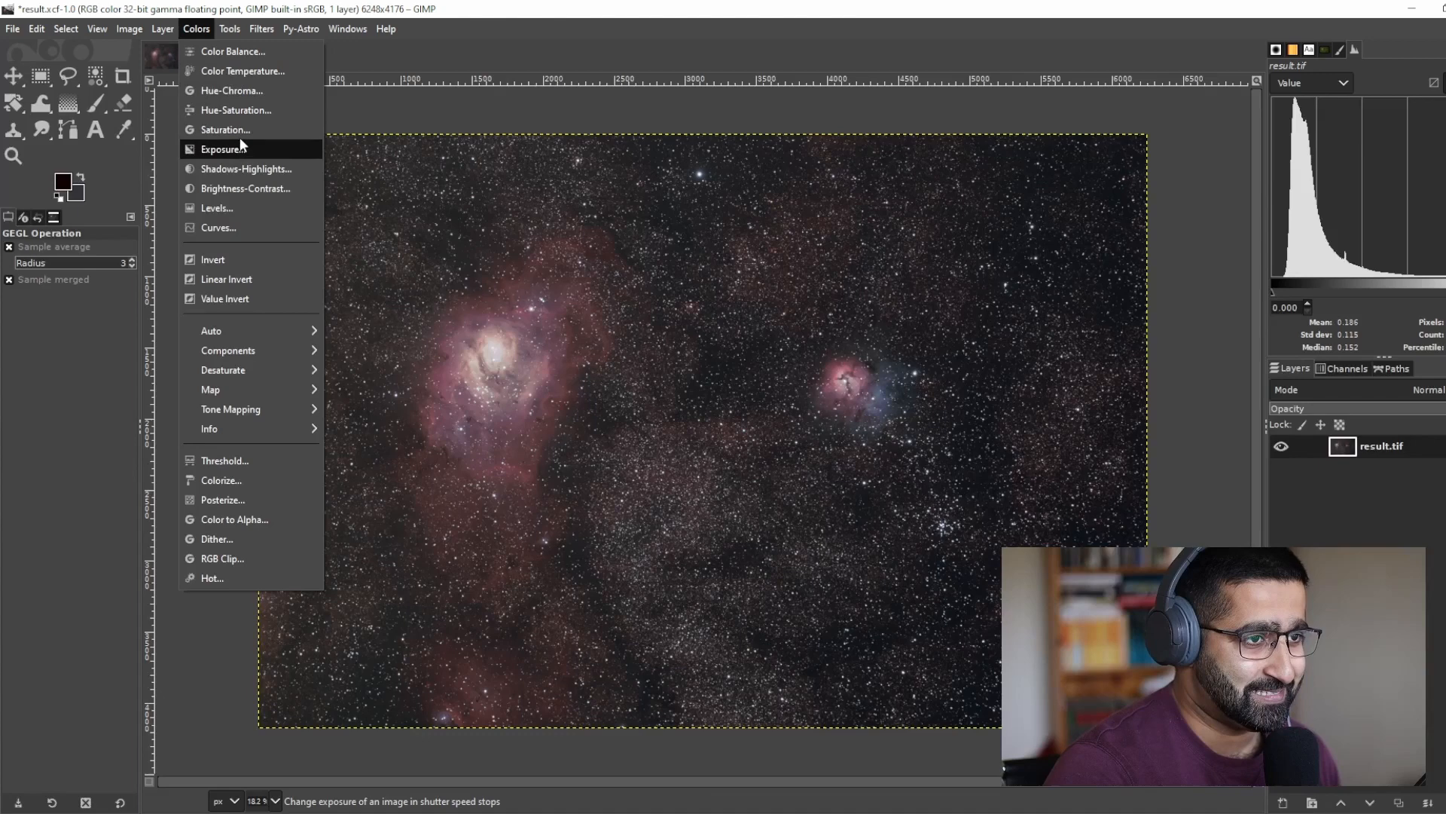
{"action": "left_click", "coordinate": [224, 130]}
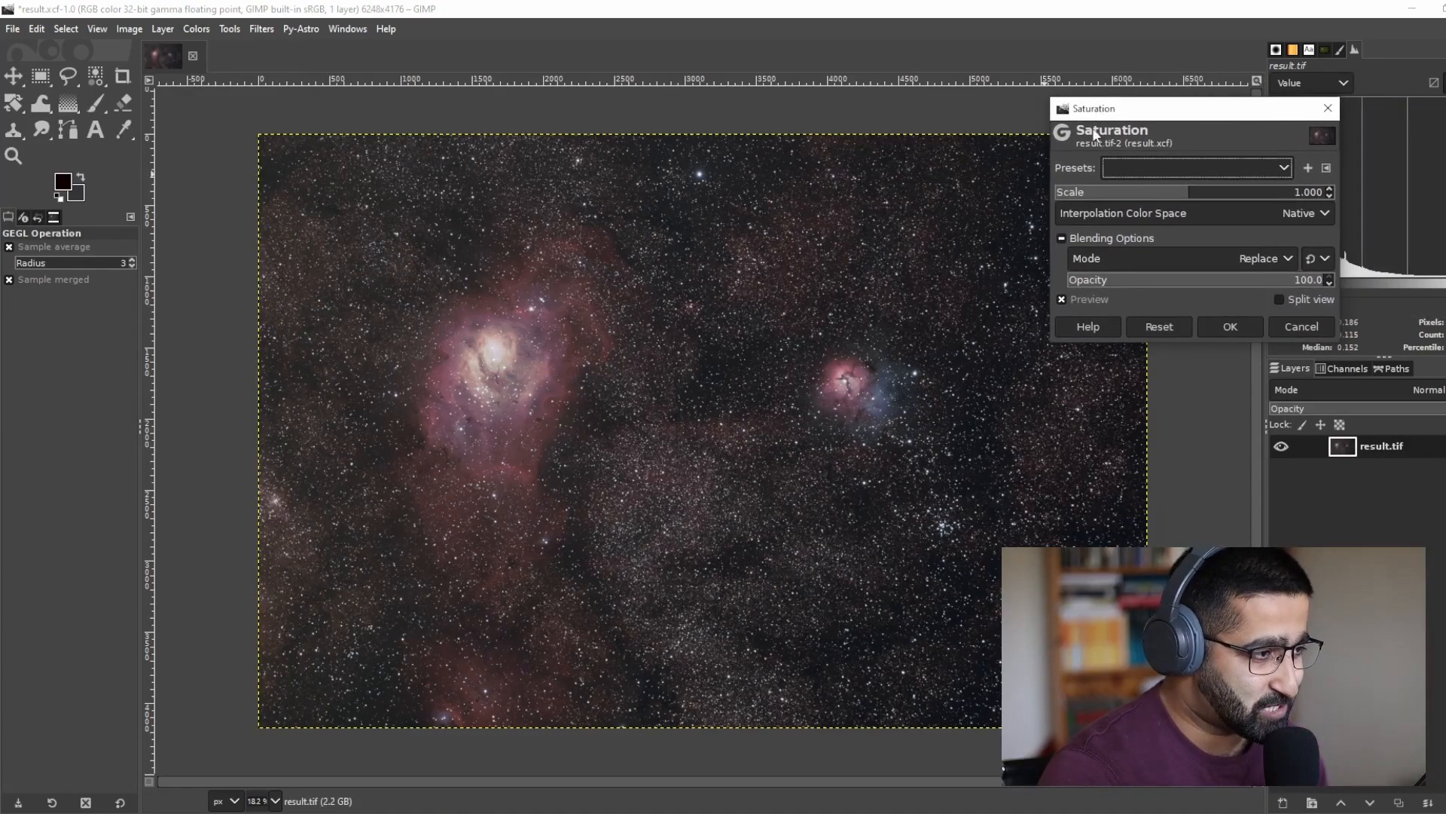
Set the saturation scale to about 1.581 and apply it
{"action": "left_click_drag", "start_coordinate": [1194, 193], "coordinate": [1218, 192]}
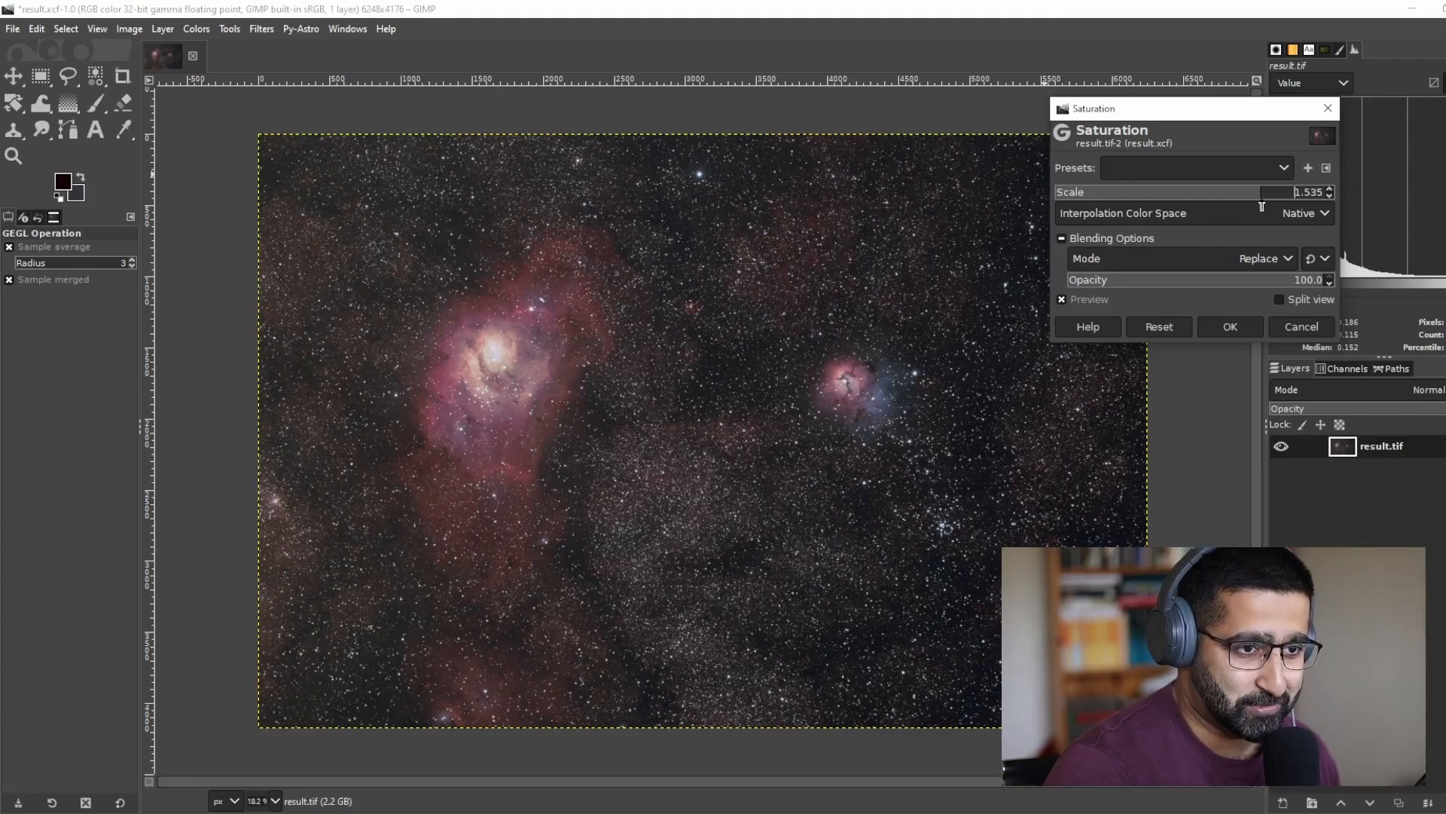
{"action": "left_click_drag", "start_coordinate": [1245, 192], "coordinate": [1265, 192]}
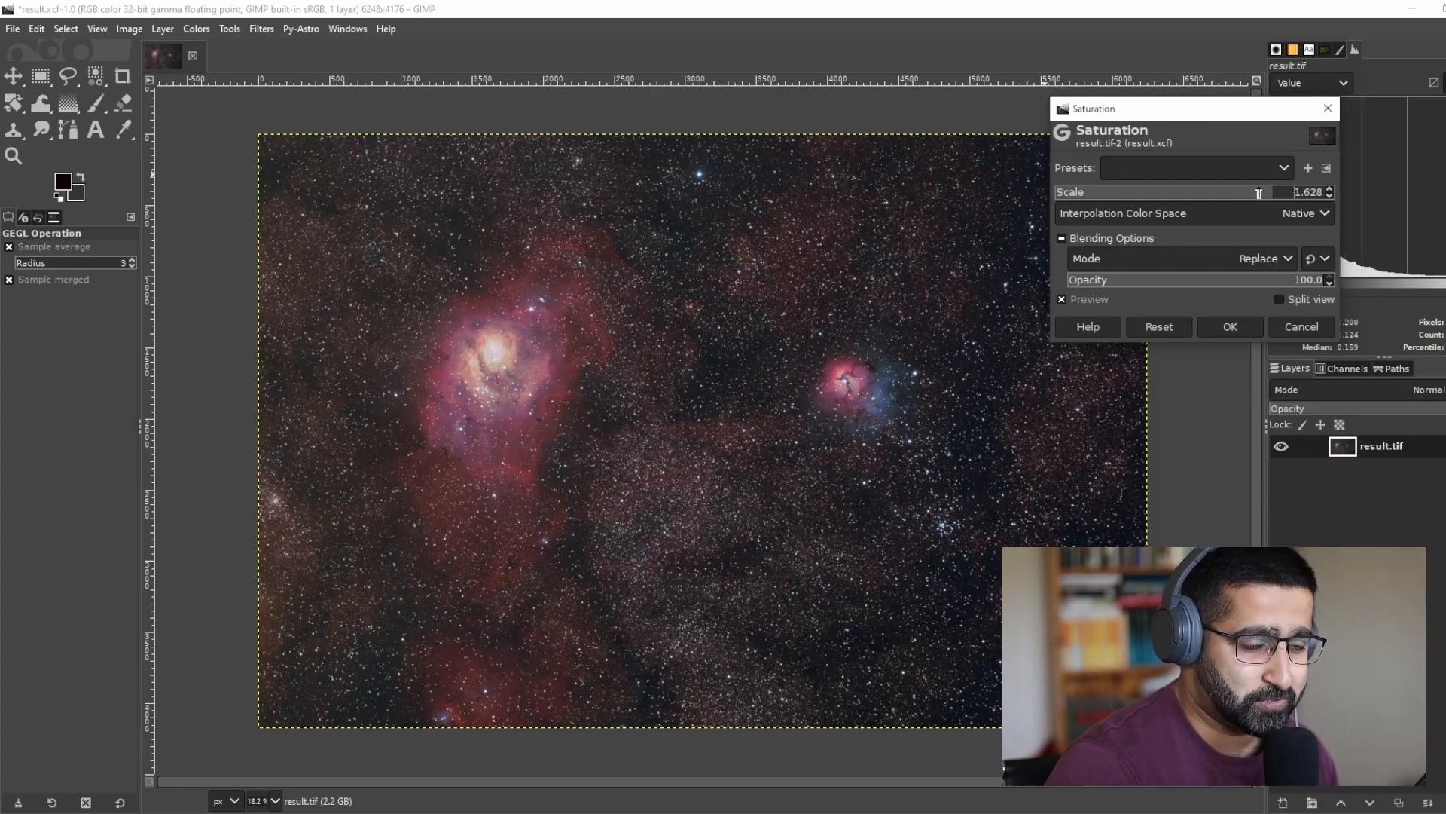
{"action": "left_click_drag", "start_coordinate": [1278, 192], "coordinate": [1261, 192]}
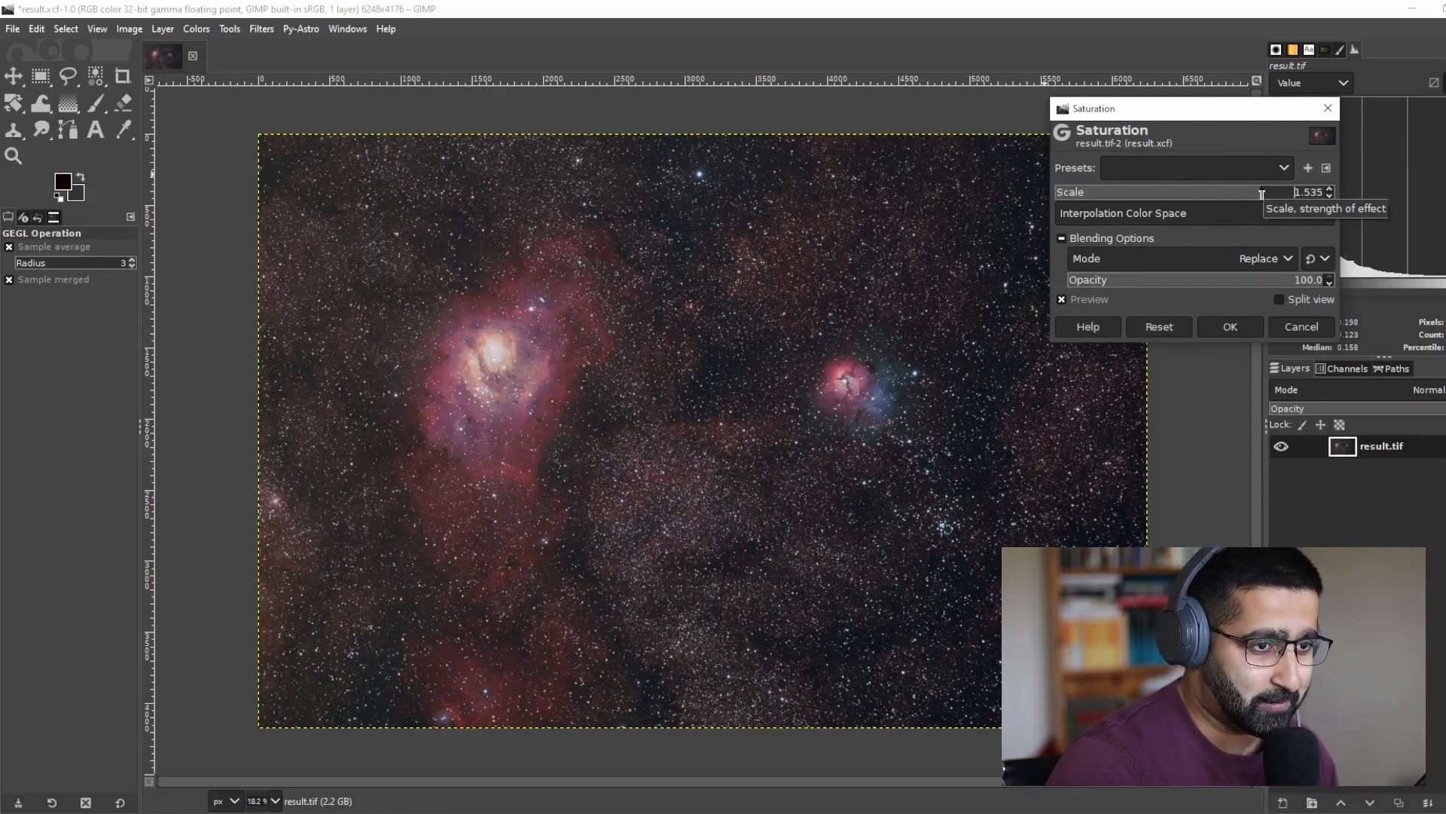
{"action": "left_click_drag", "start_coordinate": [1262, 192], "coordinate": [1269, 192]}
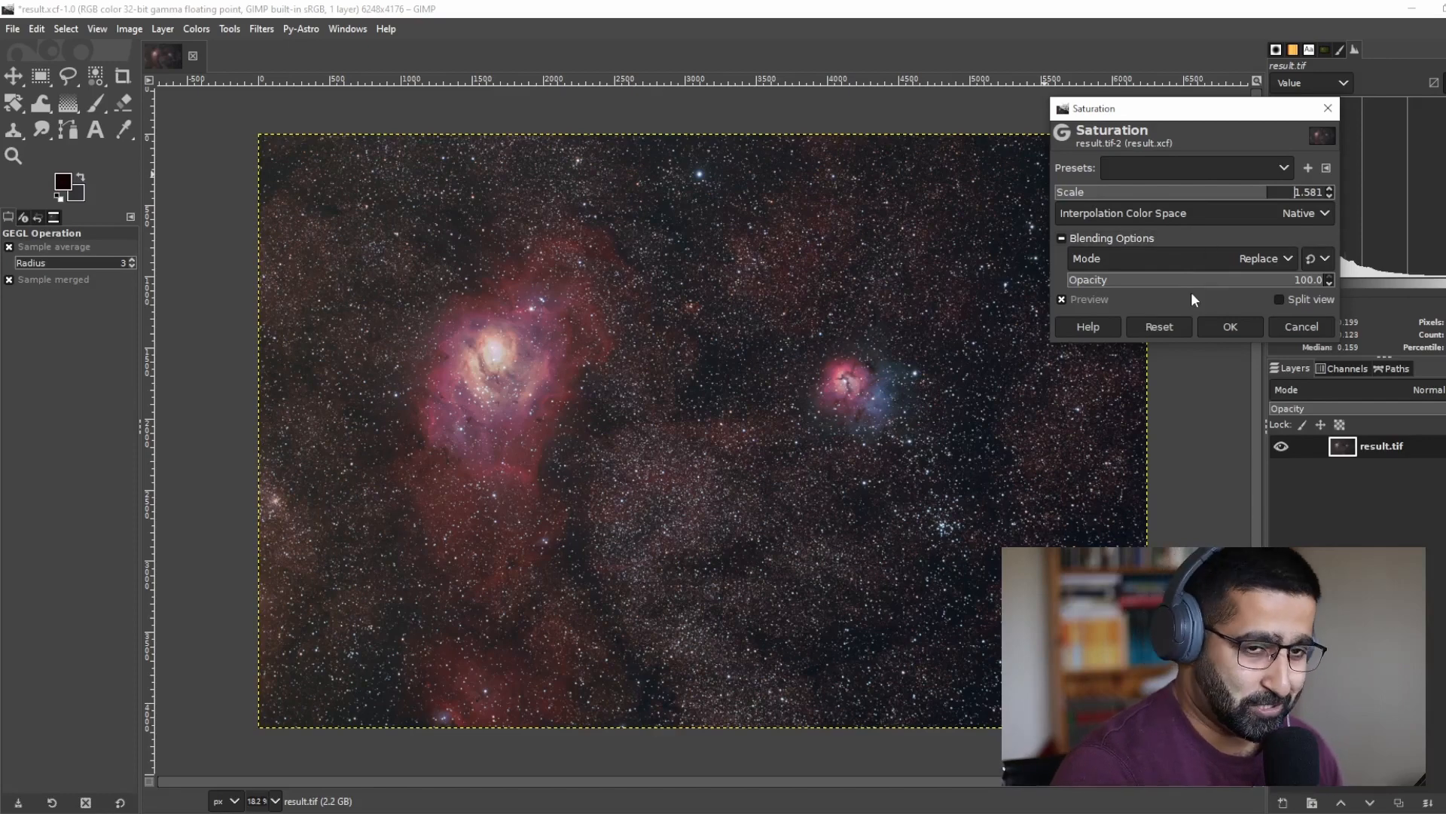
{"action": "left_click", "coordinate": [1278, 300]}
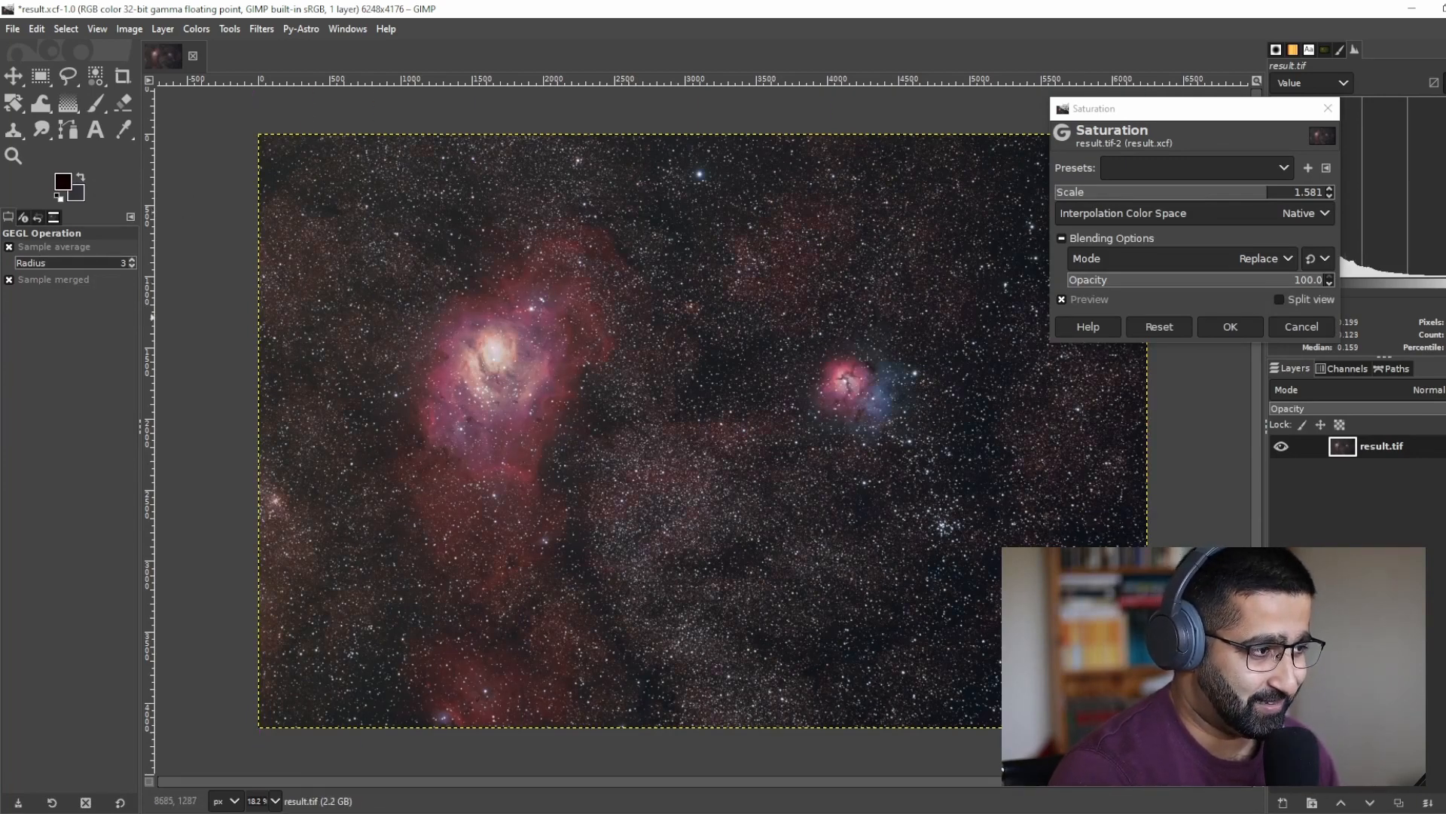
{"action": "mouse_move", "coordinate": [733, 542]}
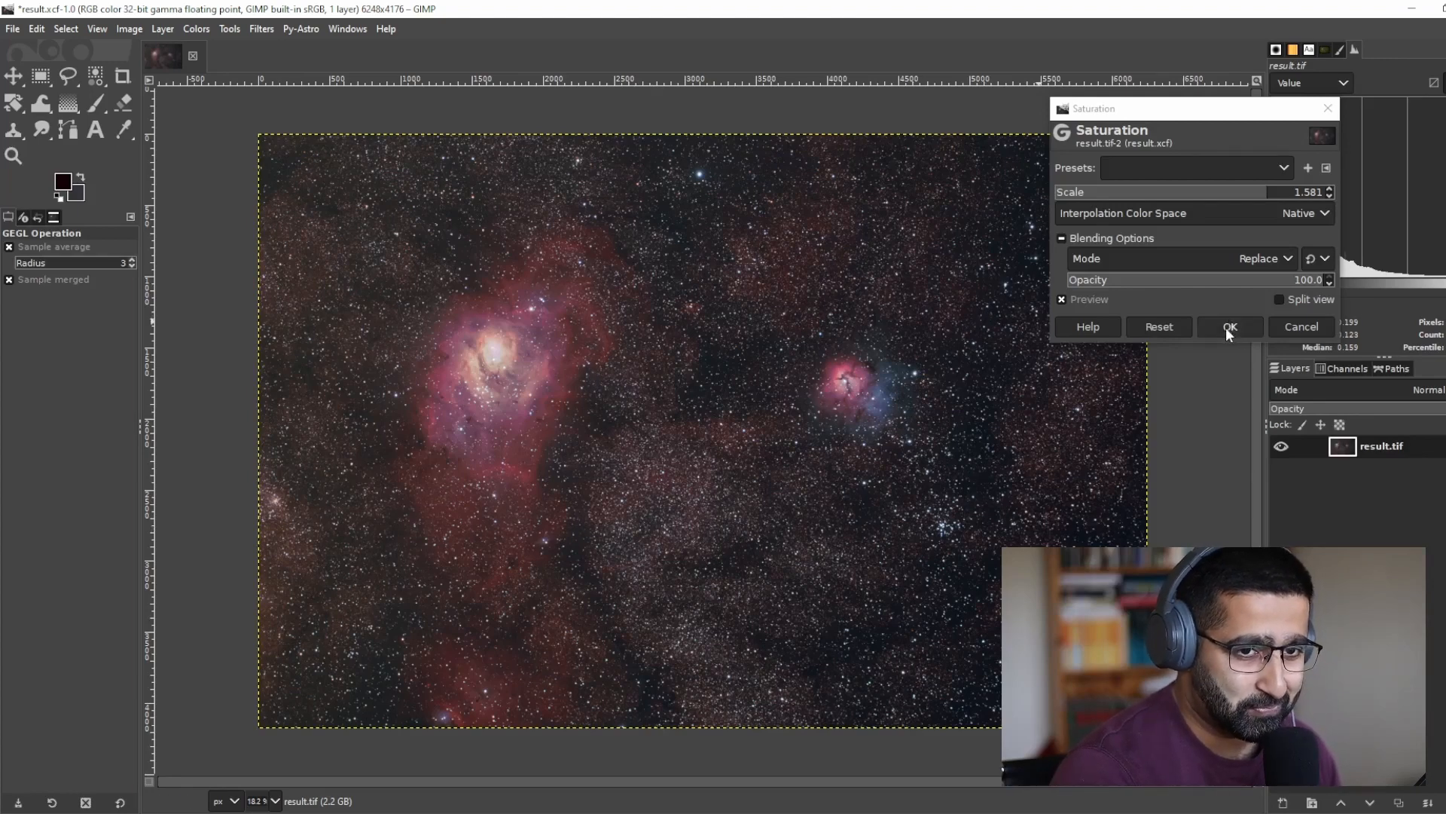
{"action": "left_click", "coordinate": [1230, 327]}
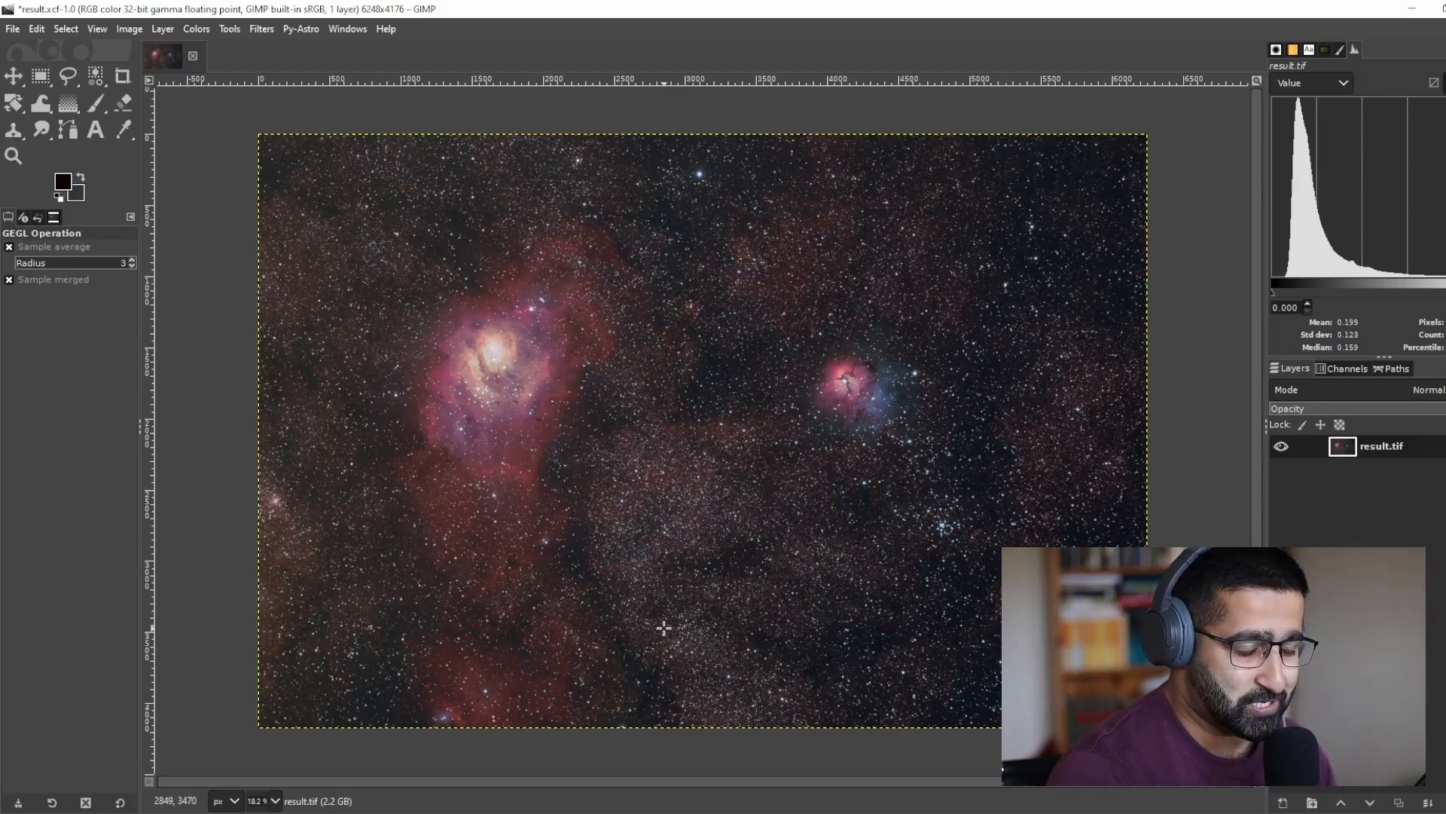
{"action": "mouse_move", "coordinate": [599, 329]}
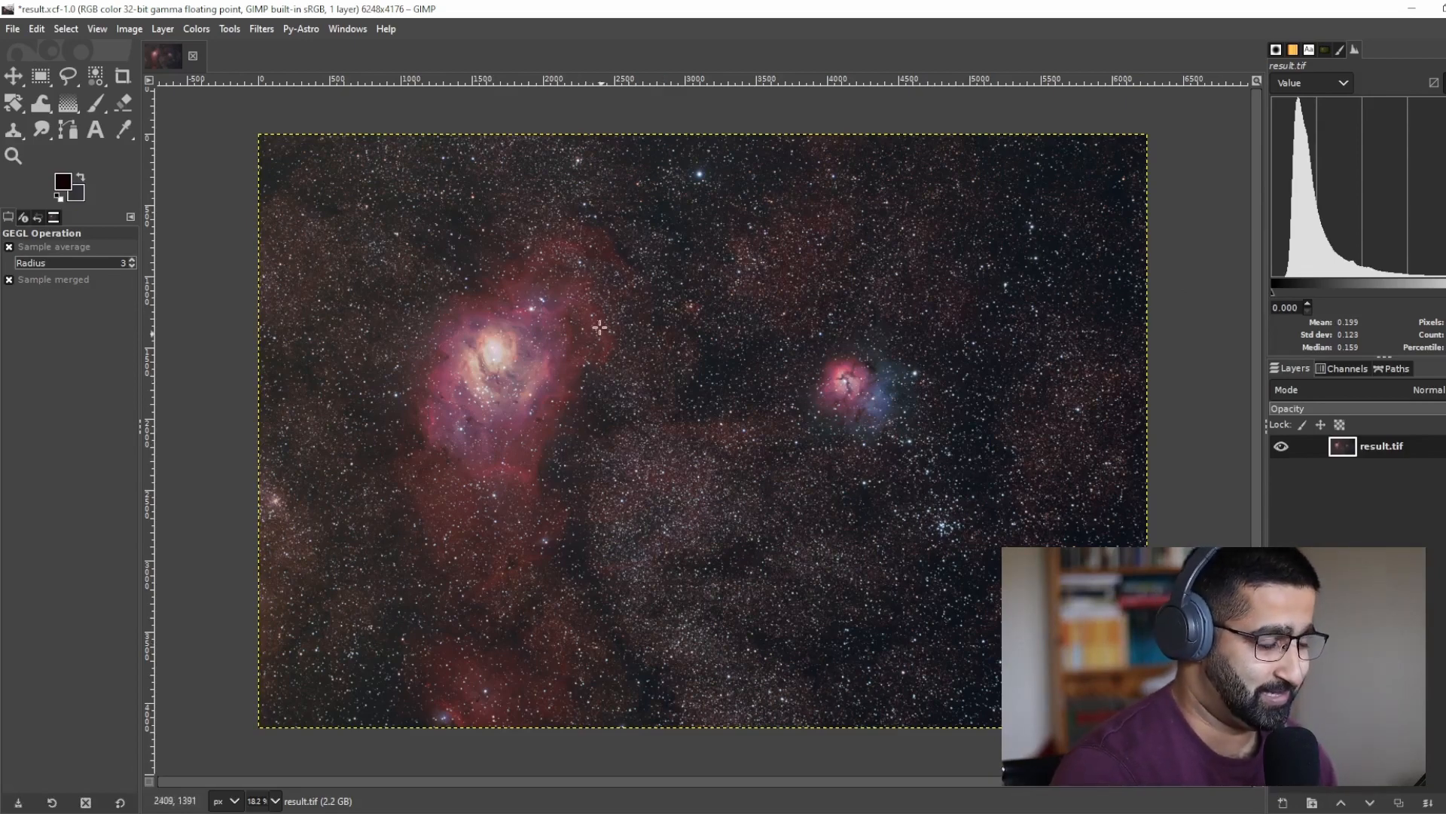
{"action": "mouse_move", "coordinate": [717, 444]}
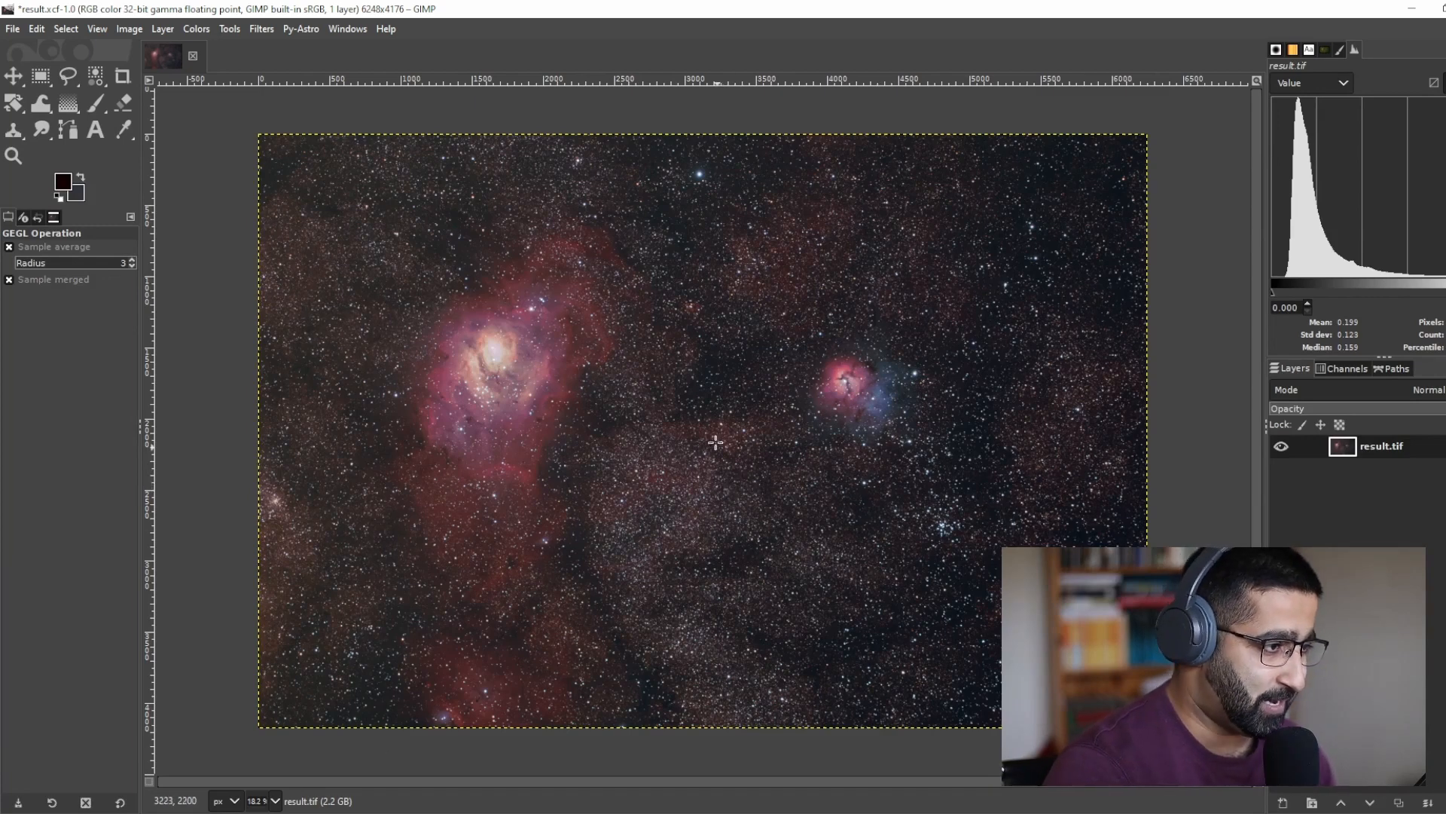
Open Colors > Color Temperature on the saturated nebula image
{"action": "left_click", "coordinate": [196, 29]}
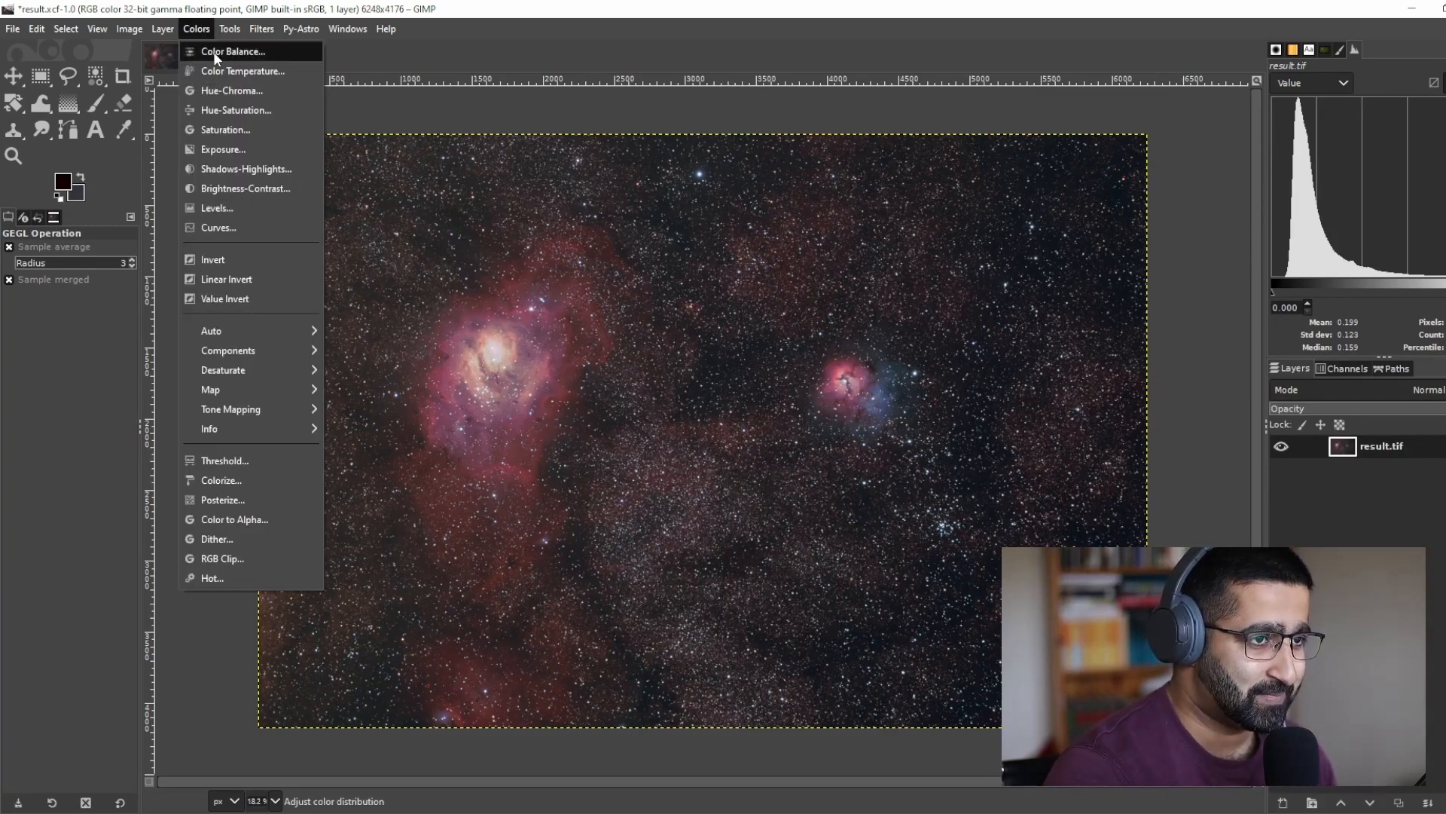
{"action": "left_click", "coordinate": [241, 72]}
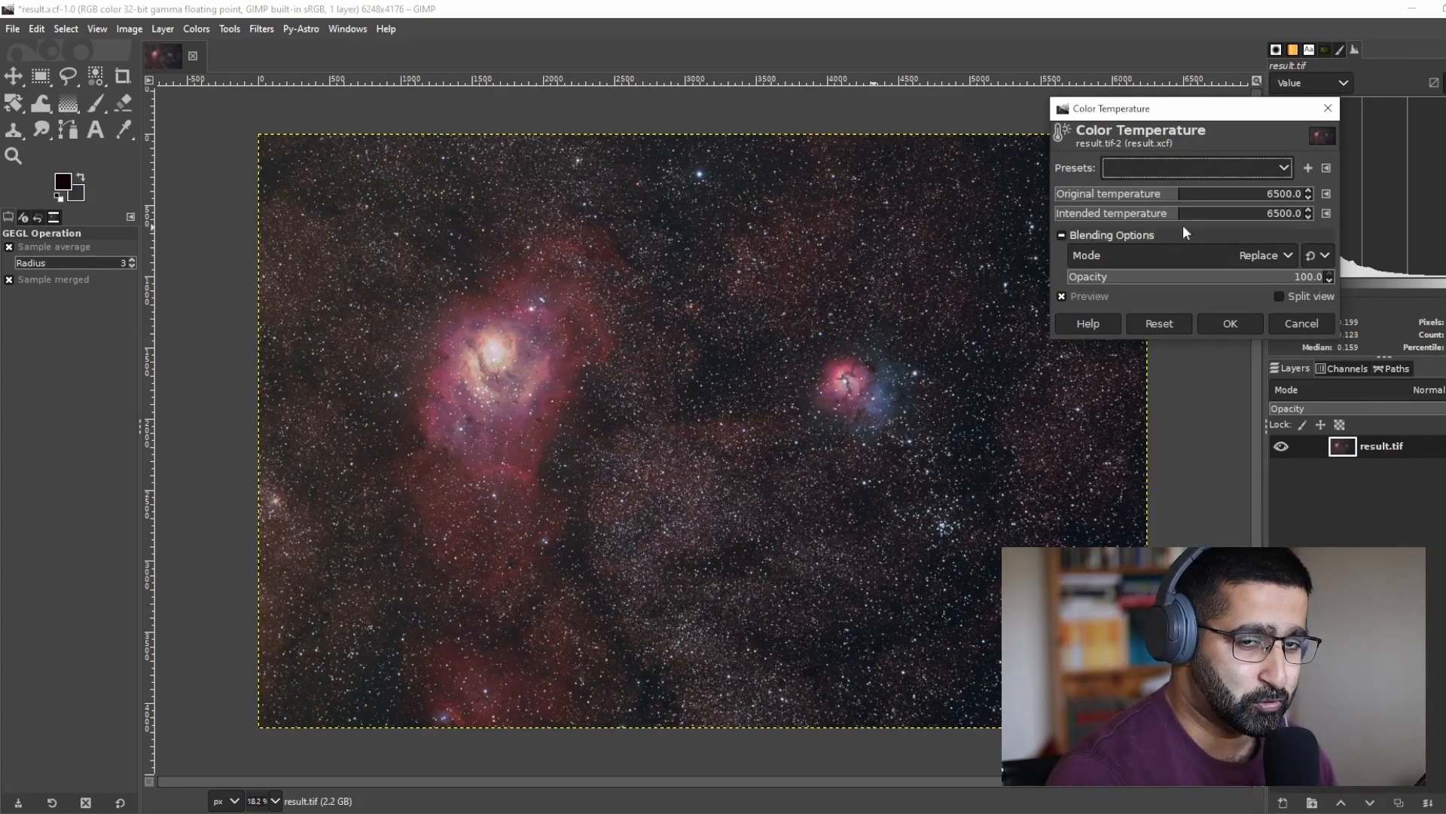
{"action": "mouse_move", "coordinate": [1186, 213]}
{"action": "type", "text": "6100"}
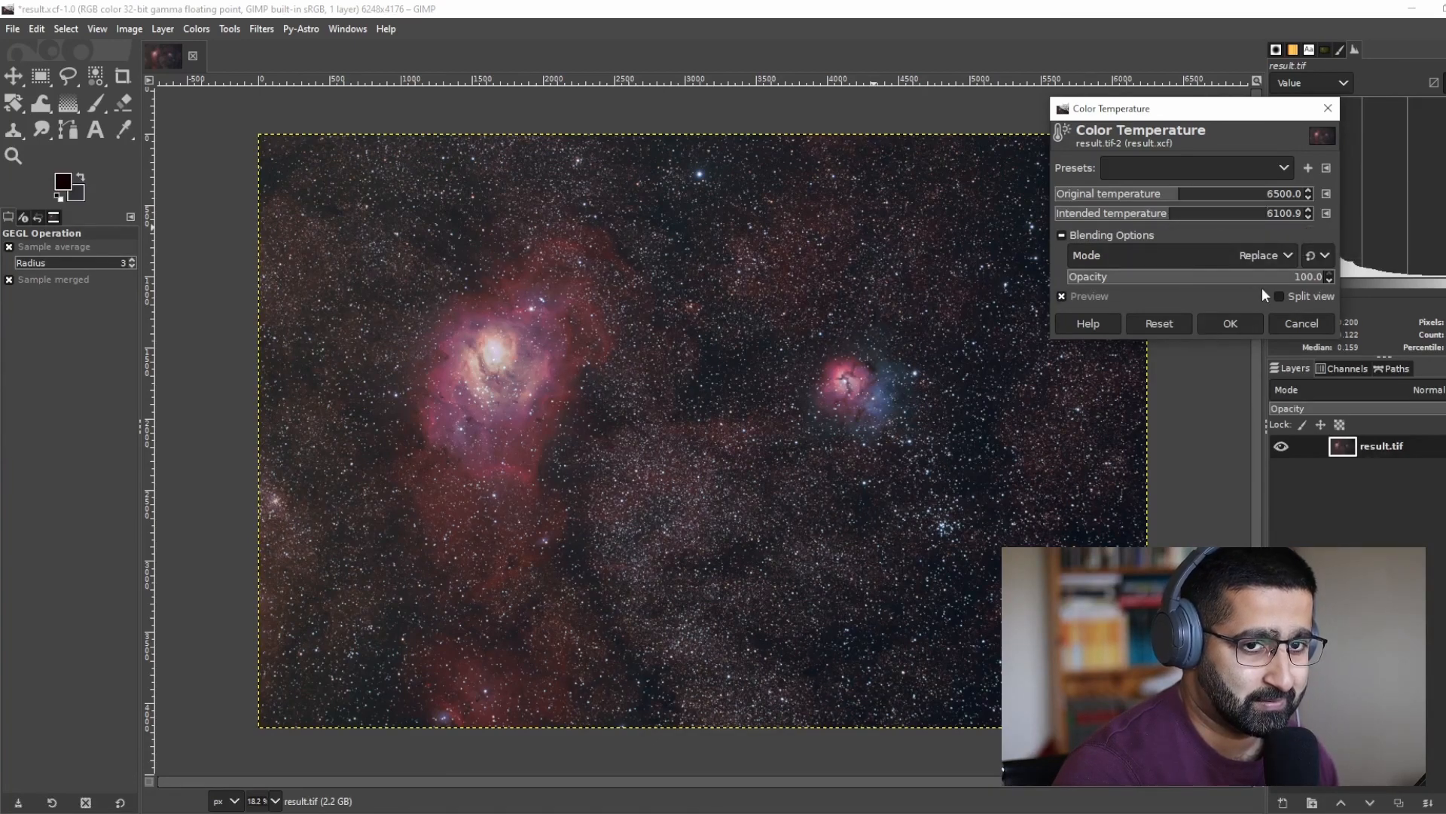
Compare the cooler 6100 K result in split view, then apply it
{"action": "left_click", "coordinate": [1279, 297]}
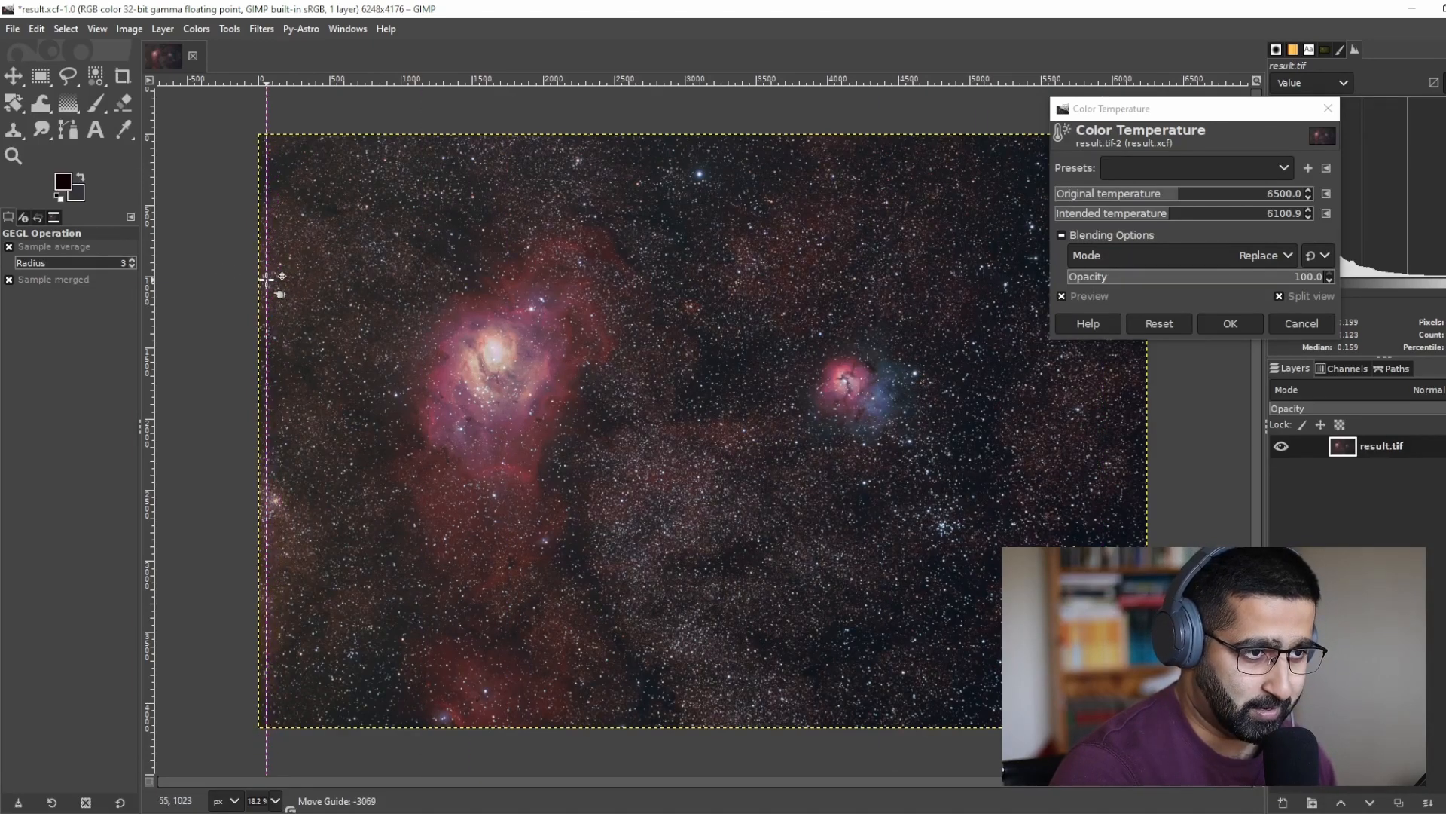
{"action": "left_click_drag", "start_coordinate": [265, 277], "coordinate": [724, 277]}
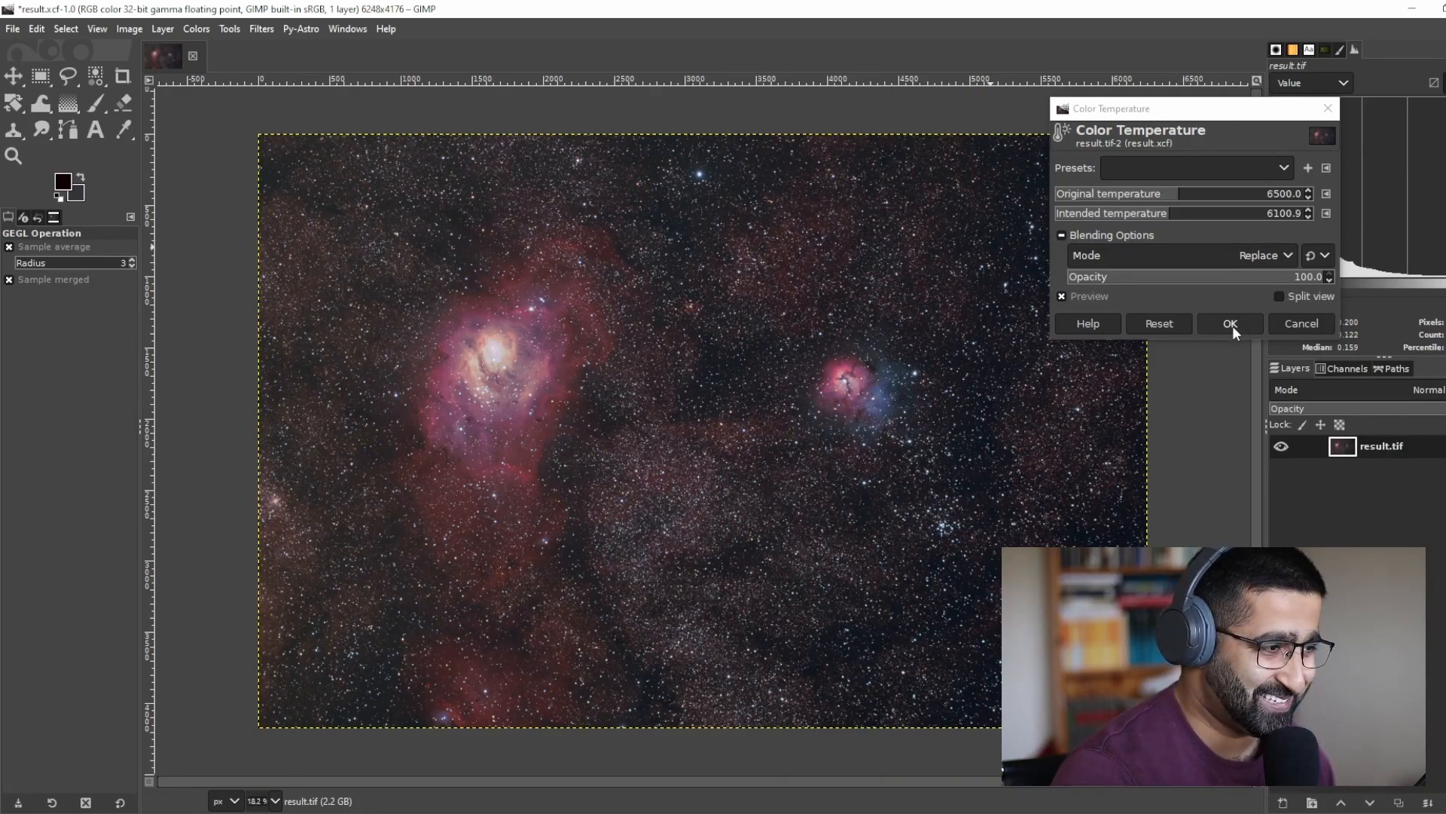
{"action": "left_click", "coordinate": [1231, 323]}
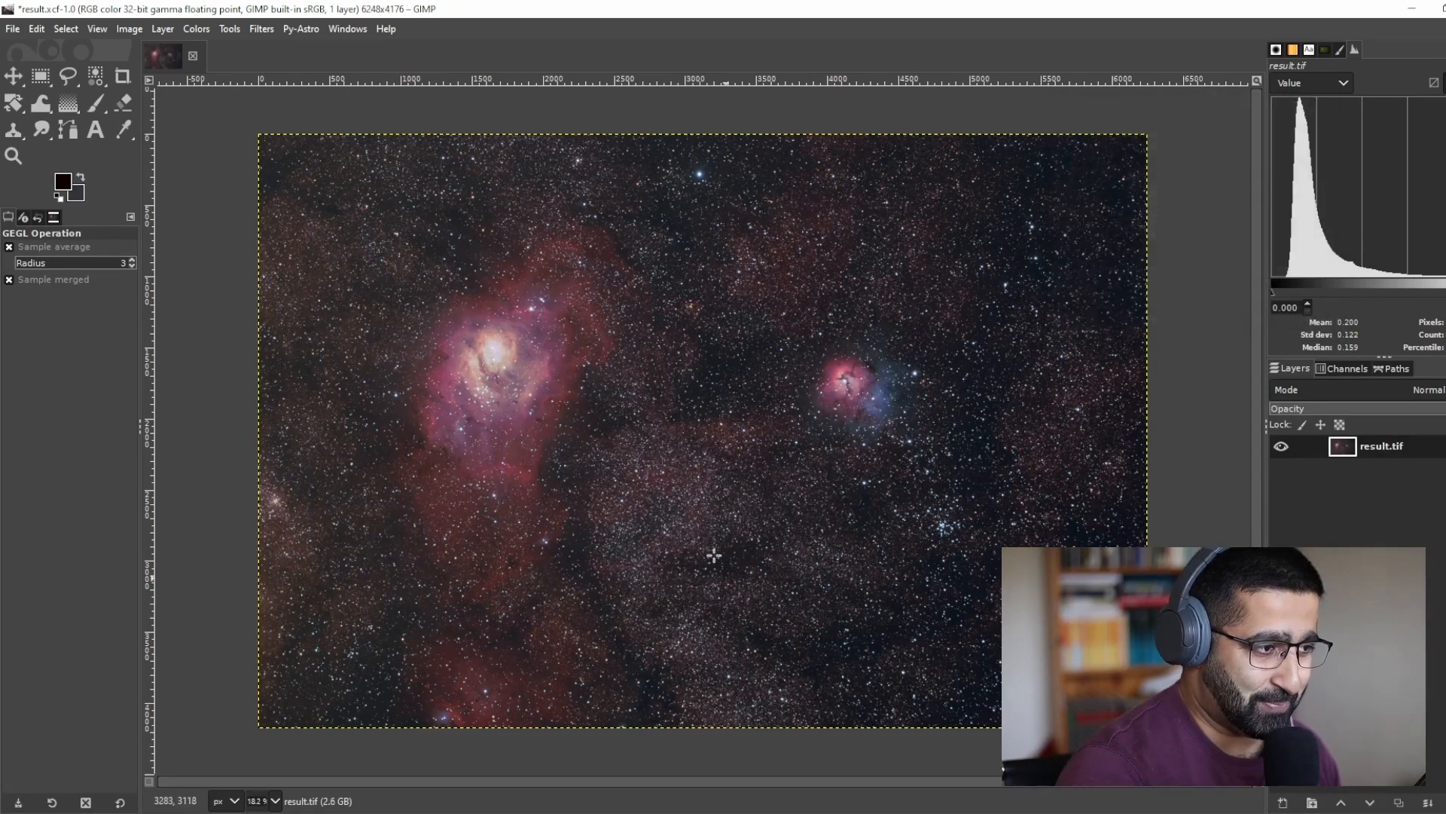
{"action": "mouse_move", "coordinate": [698, 382]}
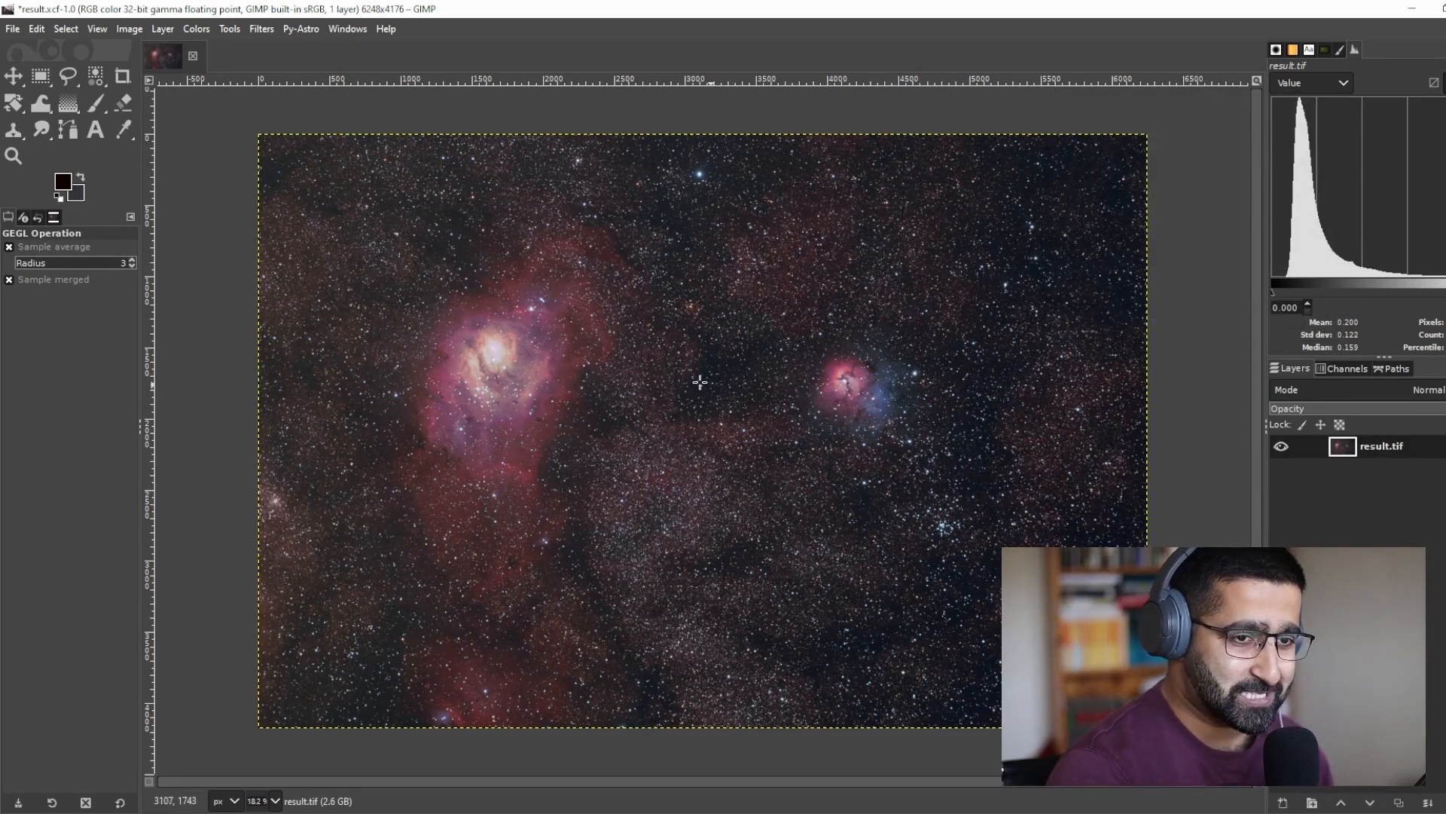
{"action": "mouse_move", "coordinate": [794, 404]}
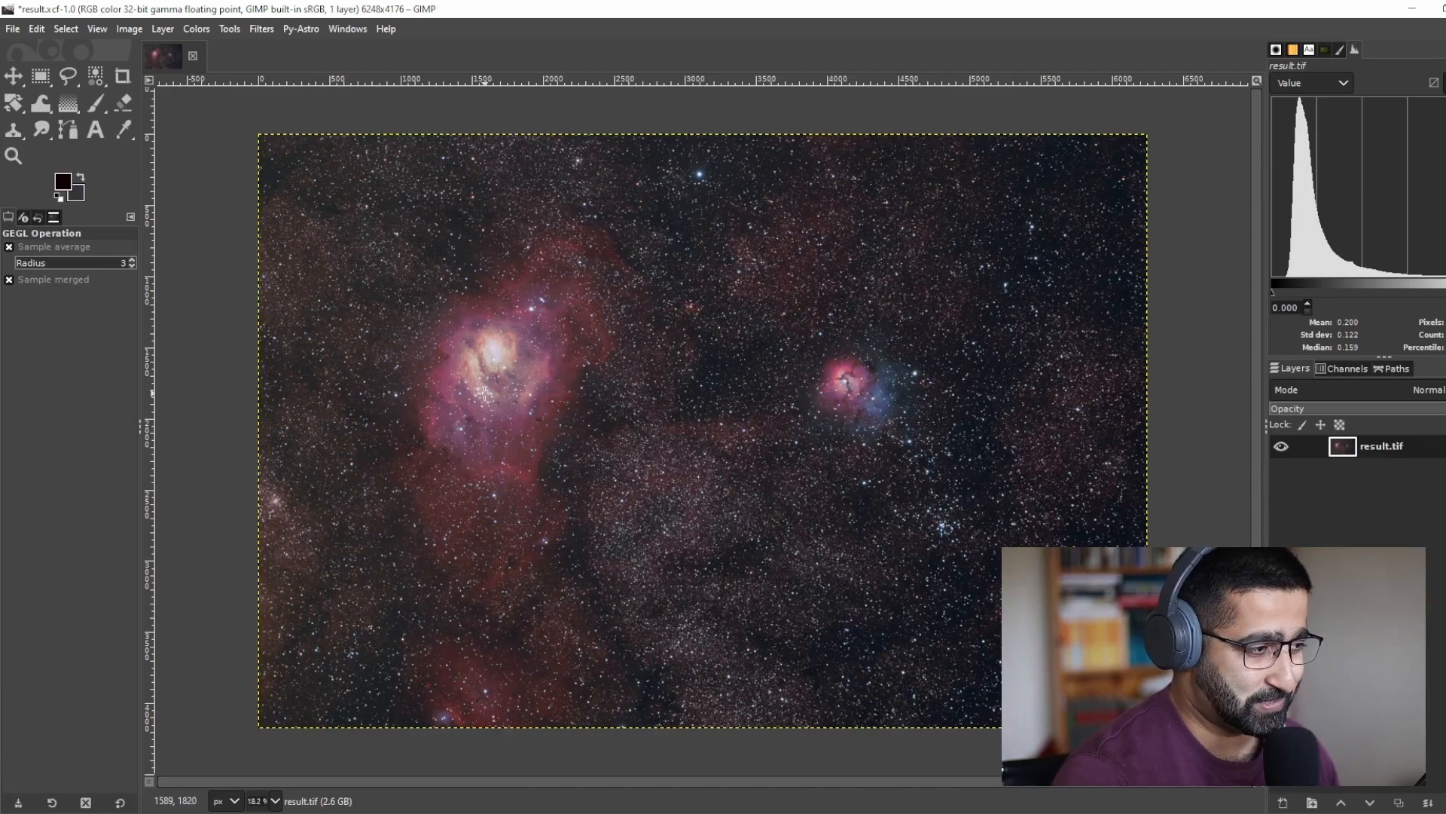
{"action": "mouse_move", "coordinate": [648, 517]}
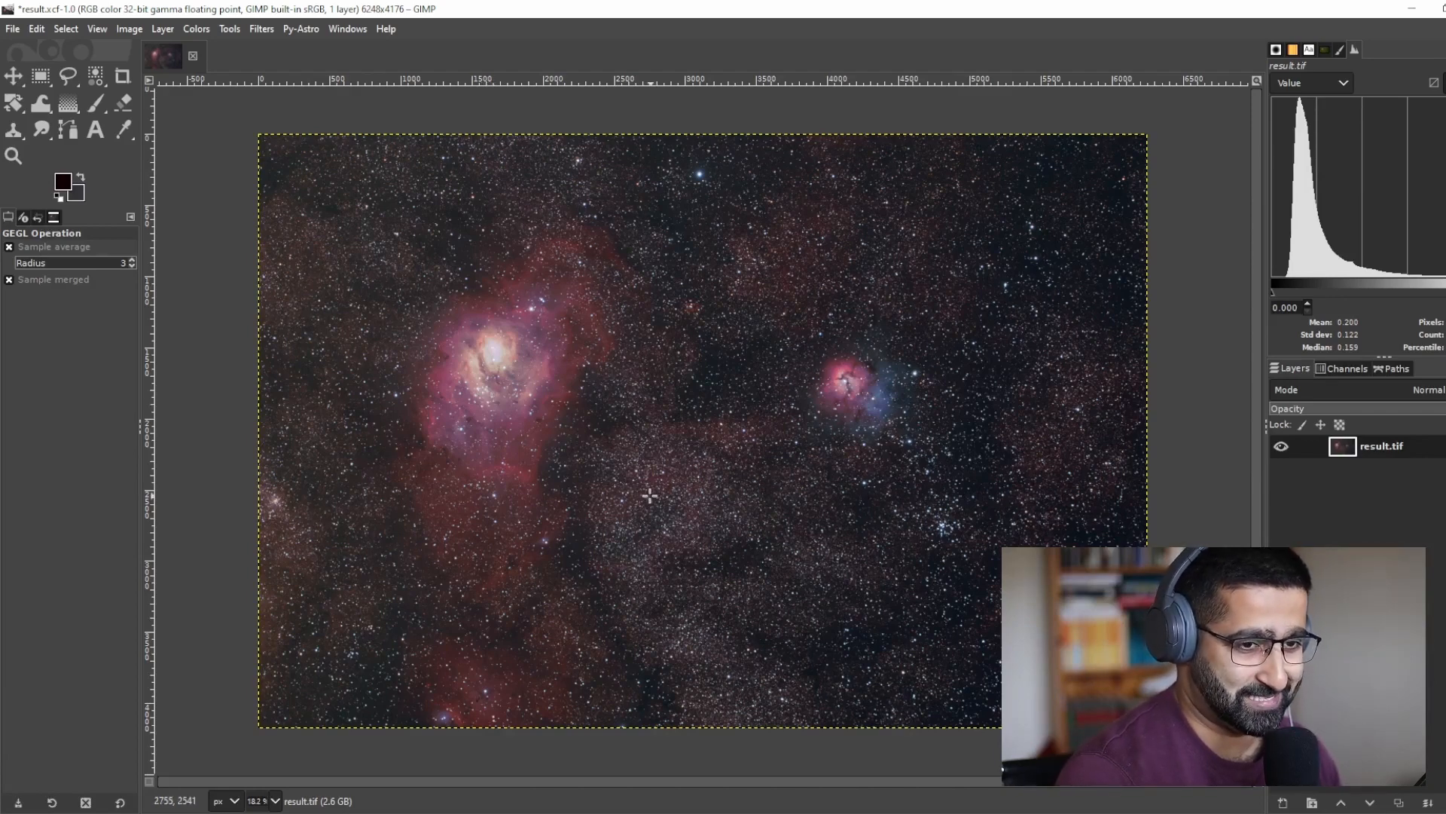